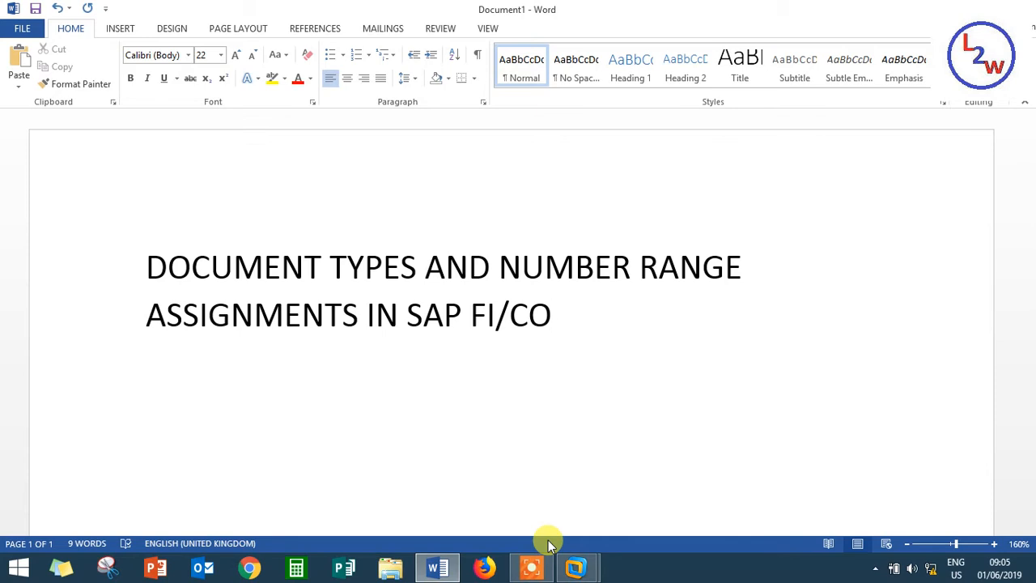
- Open Define Document Types via SAP Reference IMG > Financial Accounting > Global Settings > Document Header
{"action": "left_click", "coordinate": [553, 315]}
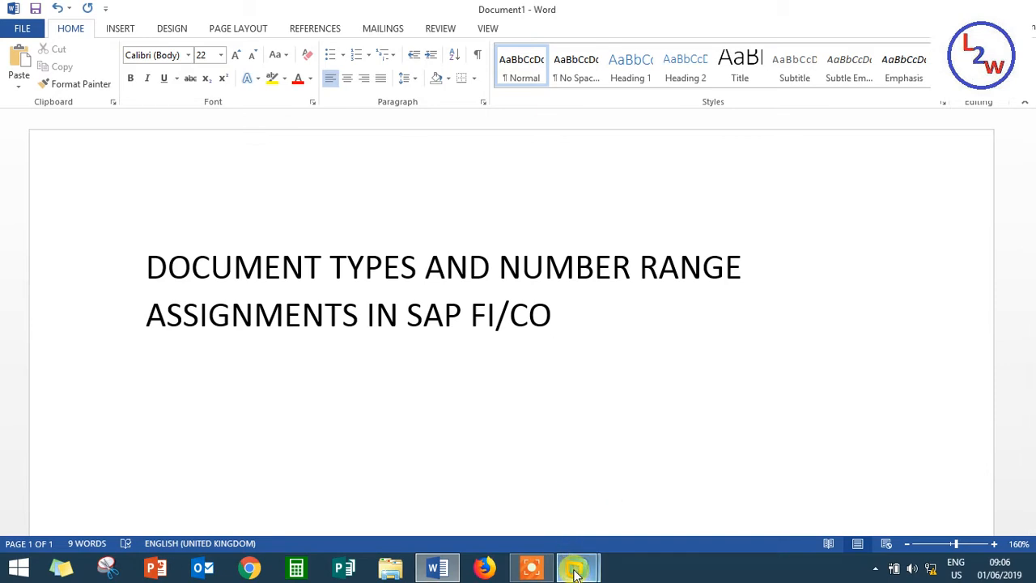
{"action": "left_click", "coordinate": [577, 567]}
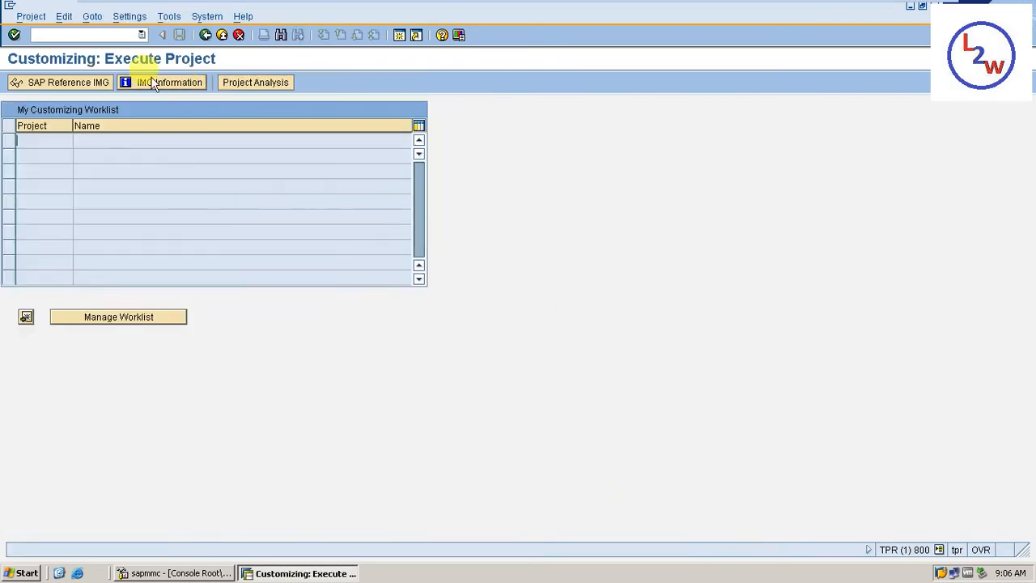
{"action": "left_click", "coordinate": [59, 81]}
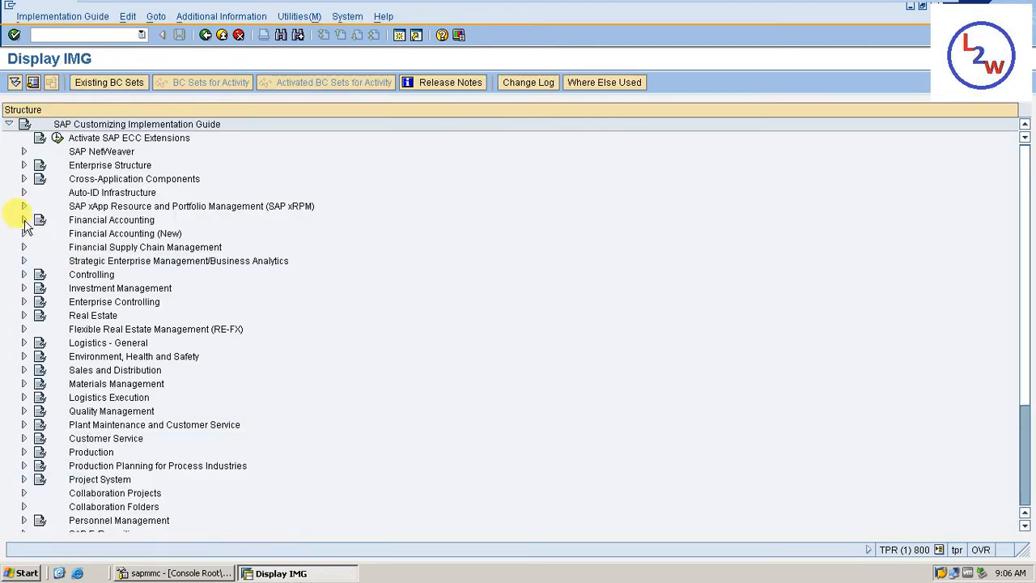
{"action": "left_click", "coordinate": [24, 219]}
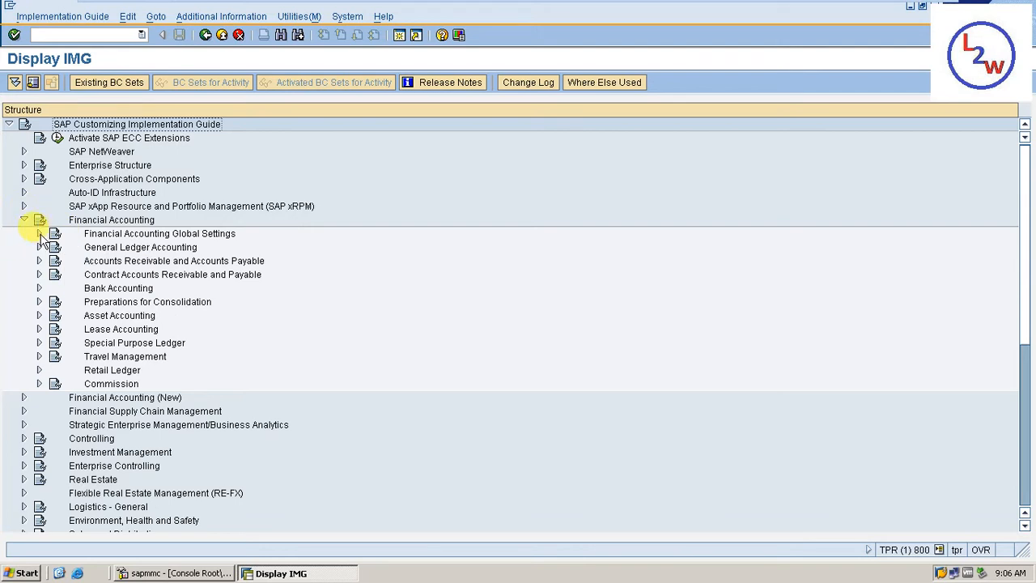
{"action": "left_click", "coordinate": [39, 233]}
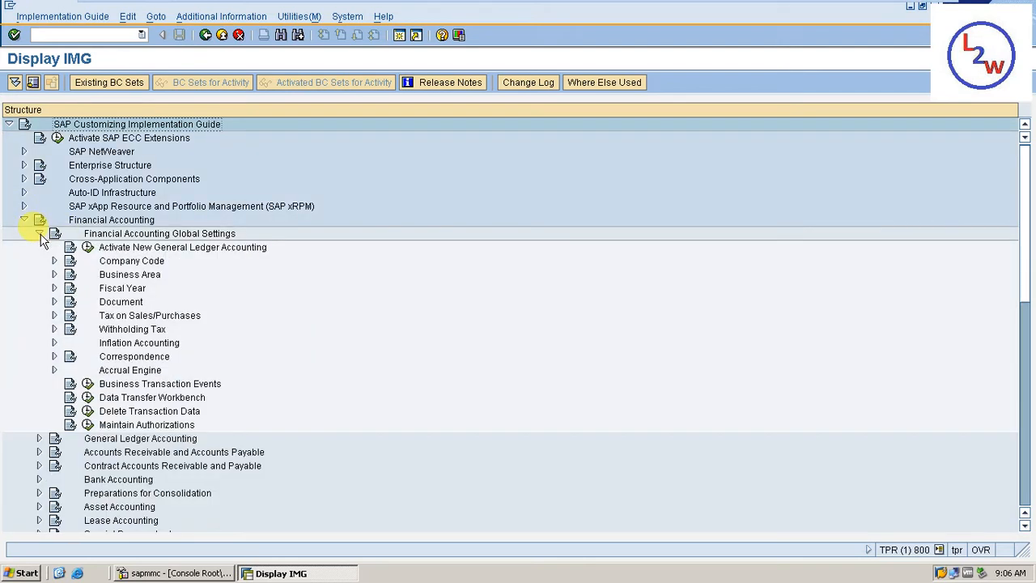
{"action": "left_click", "coordinate": [54, 301]}
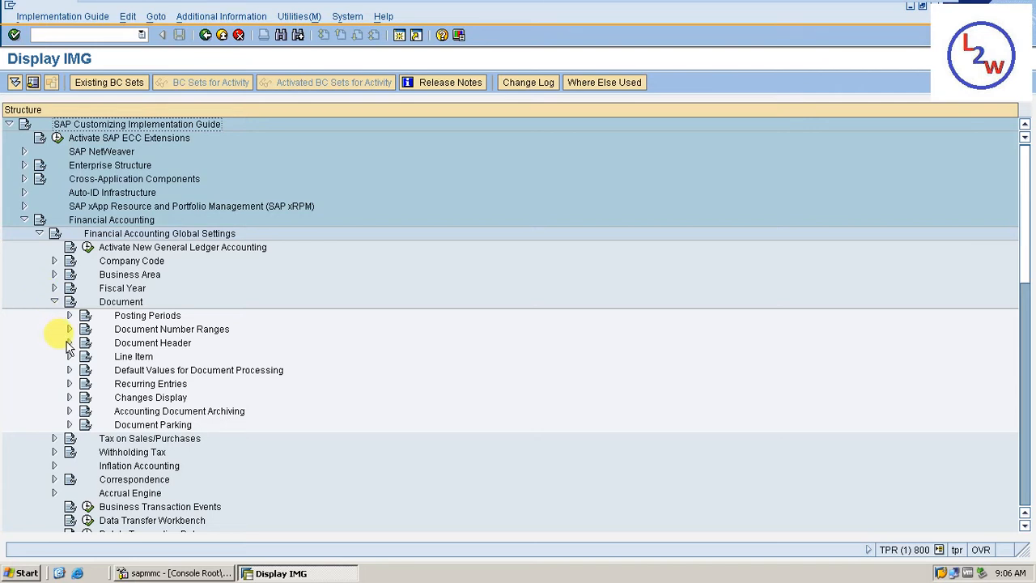
{"action": "left_click", "coordinate": [69, 342]}
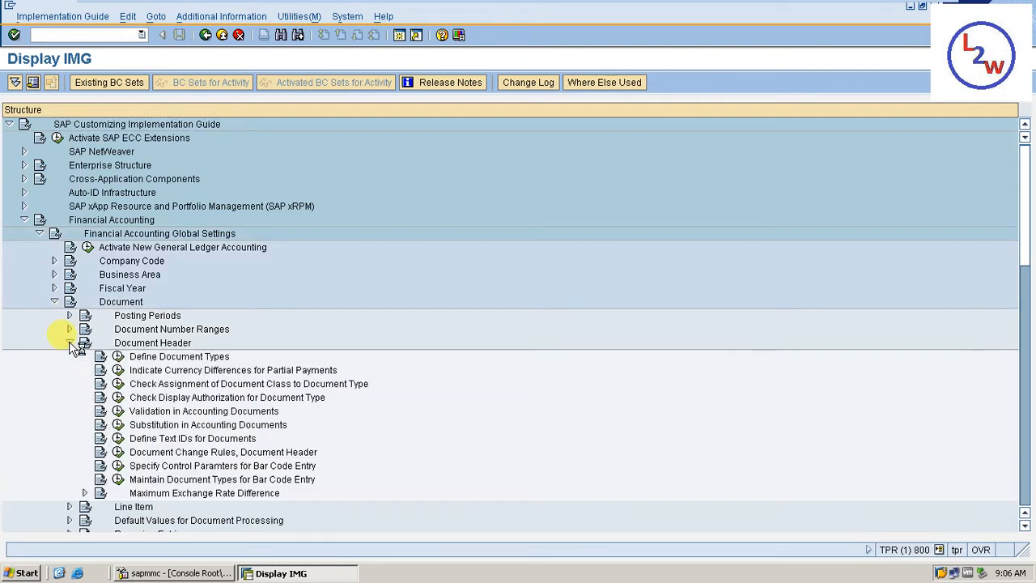
{"action": "double_click", "coordinate": [179, 357]}
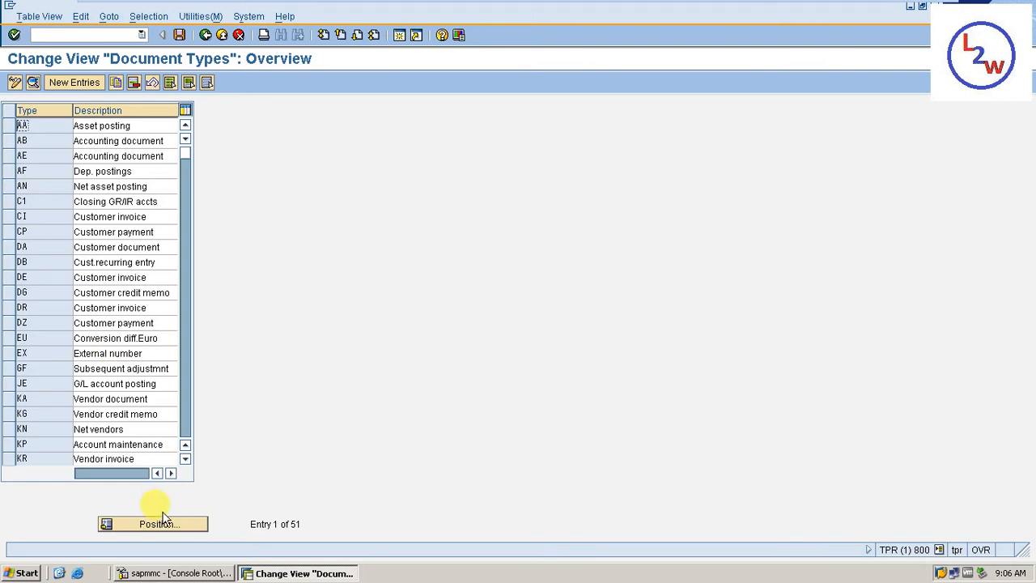
- Open document type SA's details and view its accounting number range information
{"action": "scroll", "scroll_direction": "down", "scroll_amount": 3}
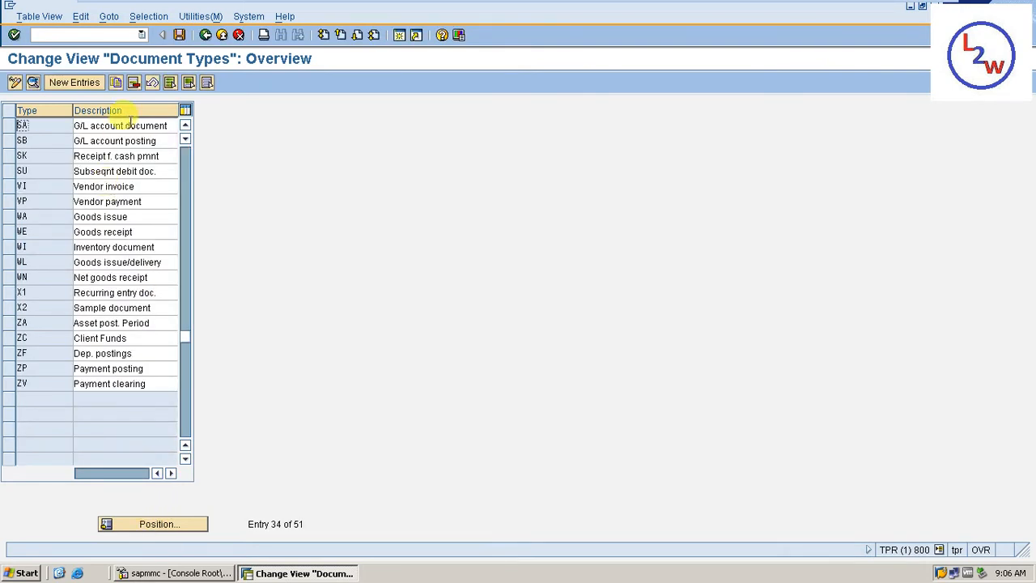
{"action": "double_click", "coordinate": [23, 125]}
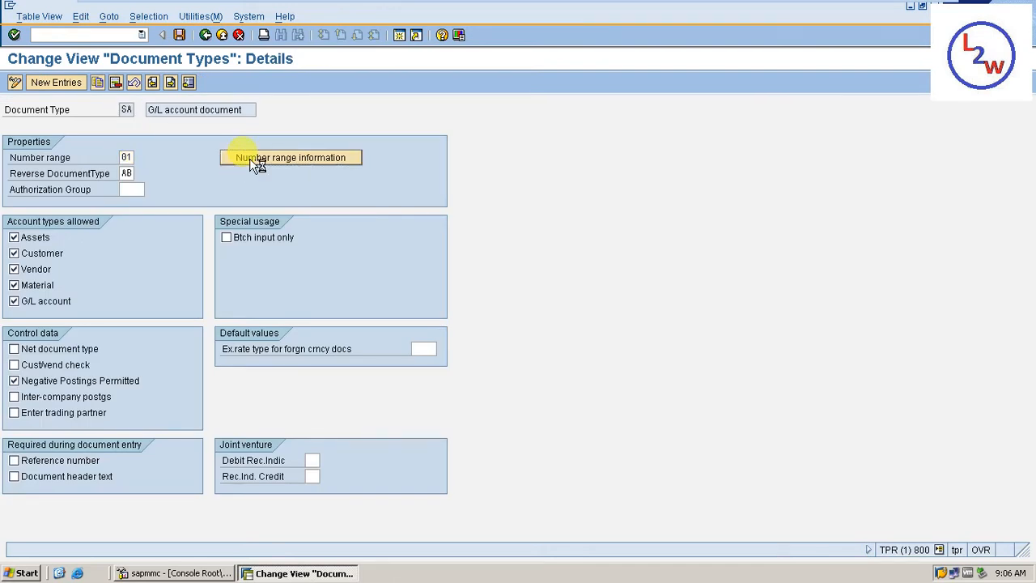
{"action": "left_click", "coordinate": [291, 157]}
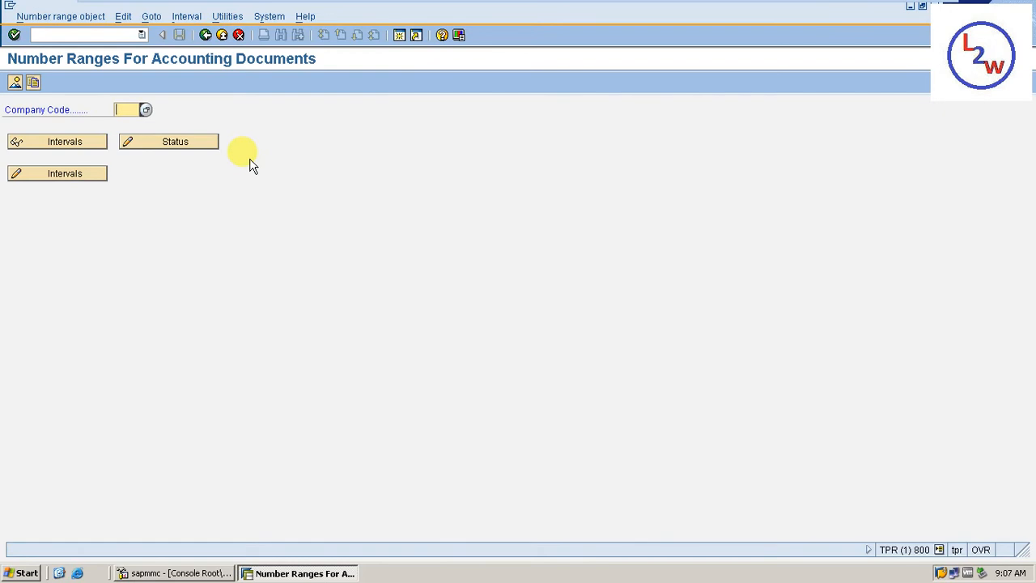
- Enter company code IN02 and open its number range intervals for editing
{"action": "type", "text": "IN02"}
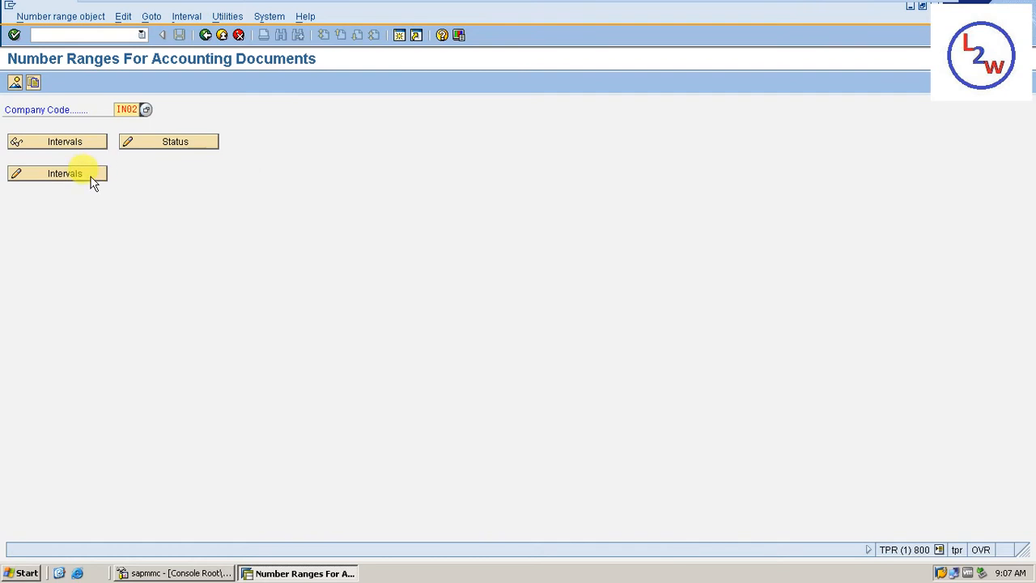
{"action": "left_click", "coordinate": [56, 173]}
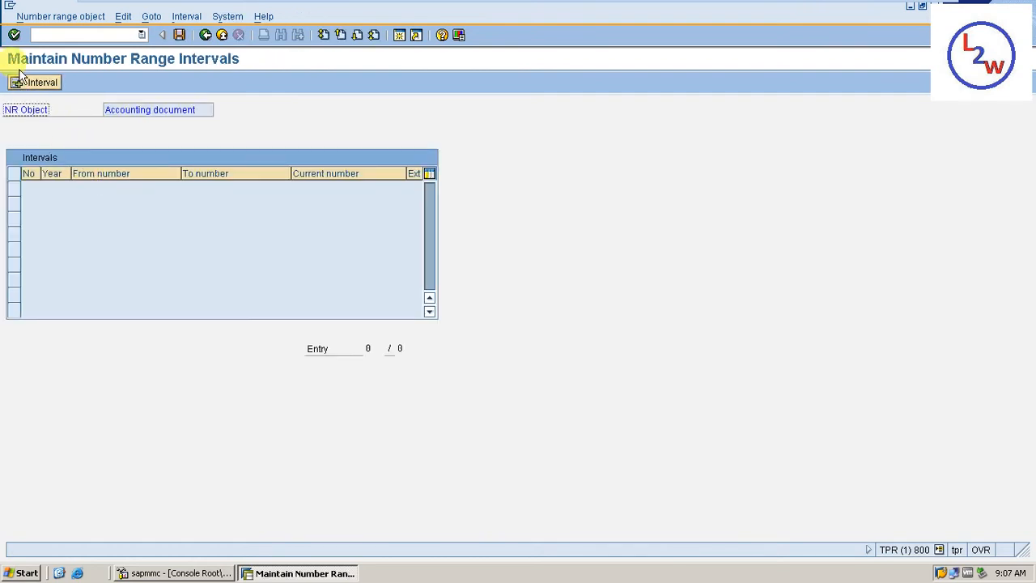
- Insert interval 1 for year 2019 with numbers from 1 to 10000
{"action": "left_click", "coordinate": [36, 82]}
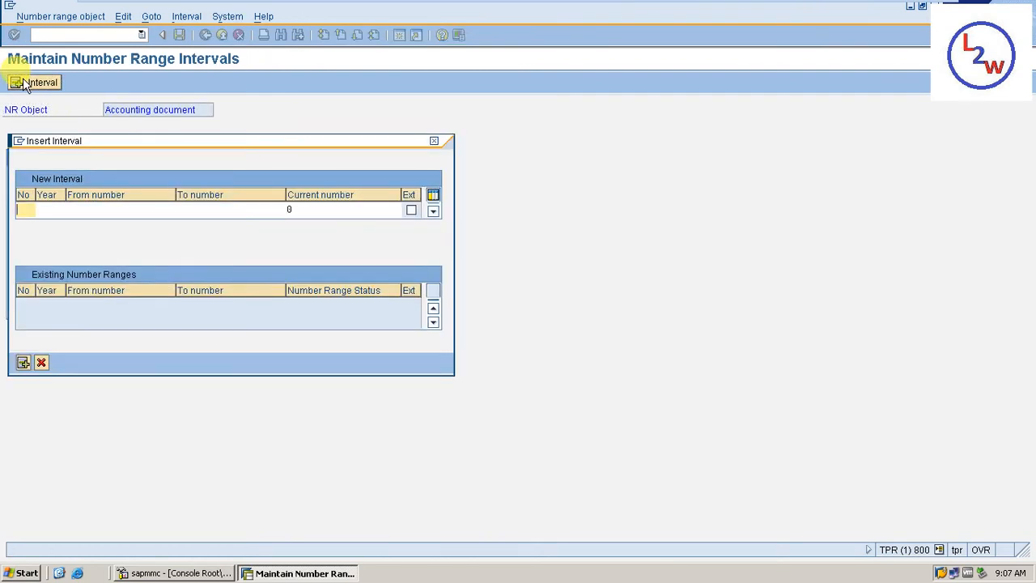
{"action": "type", "text": "1"}
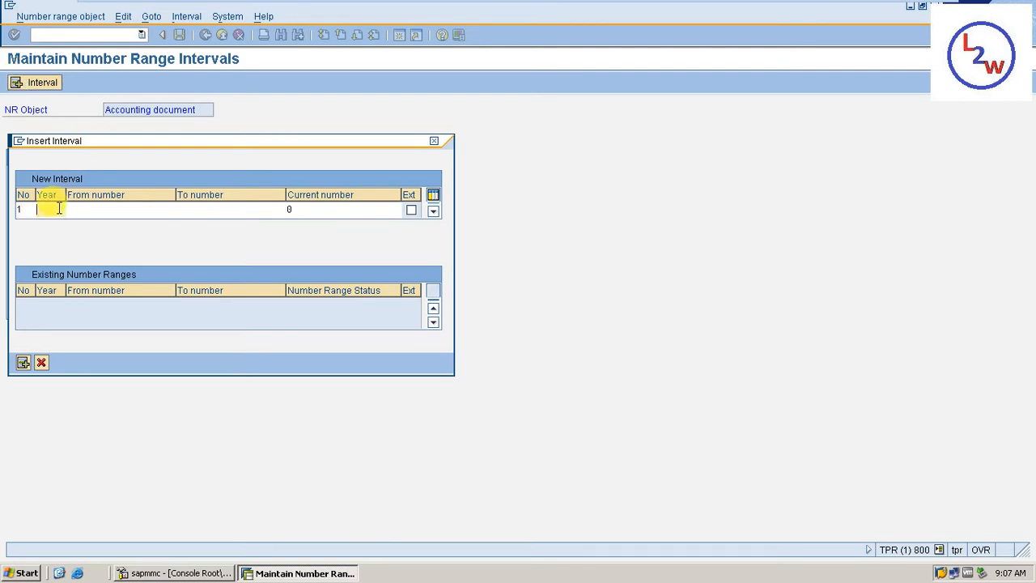
{"action": "type", "text": "2019"}
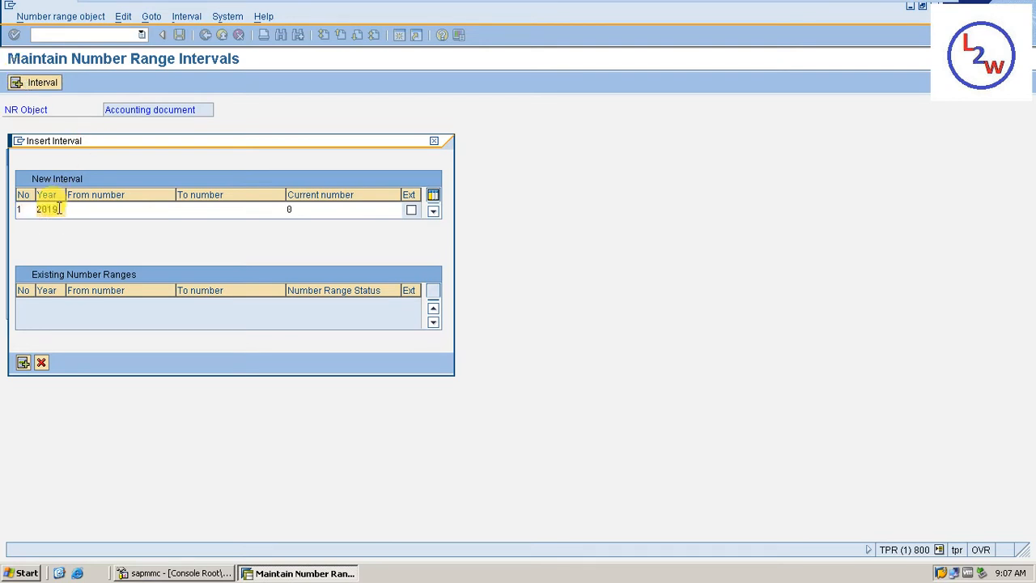
{"action": "type", "text": "1"}
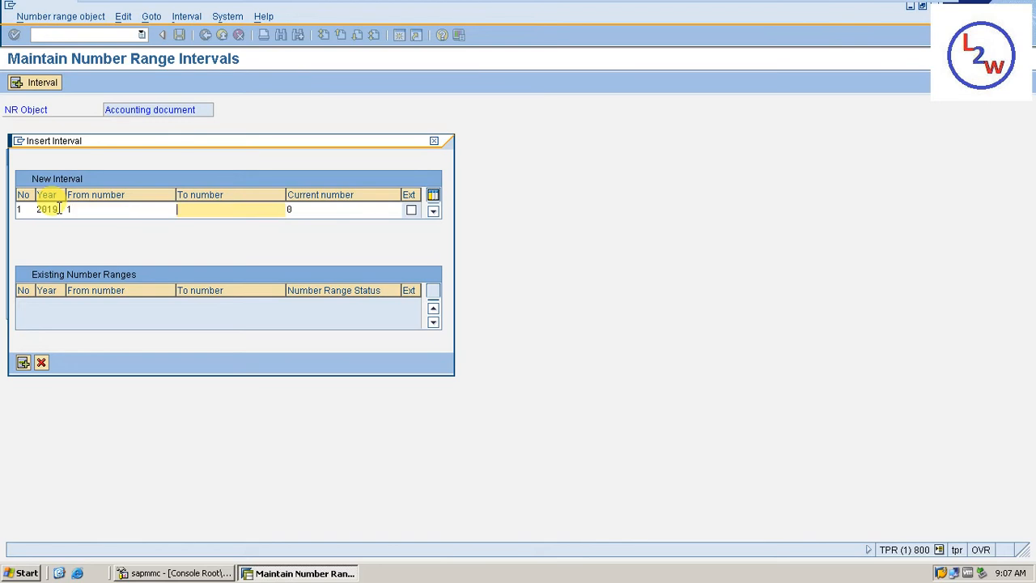
{"action": "type", "text": "10000"}
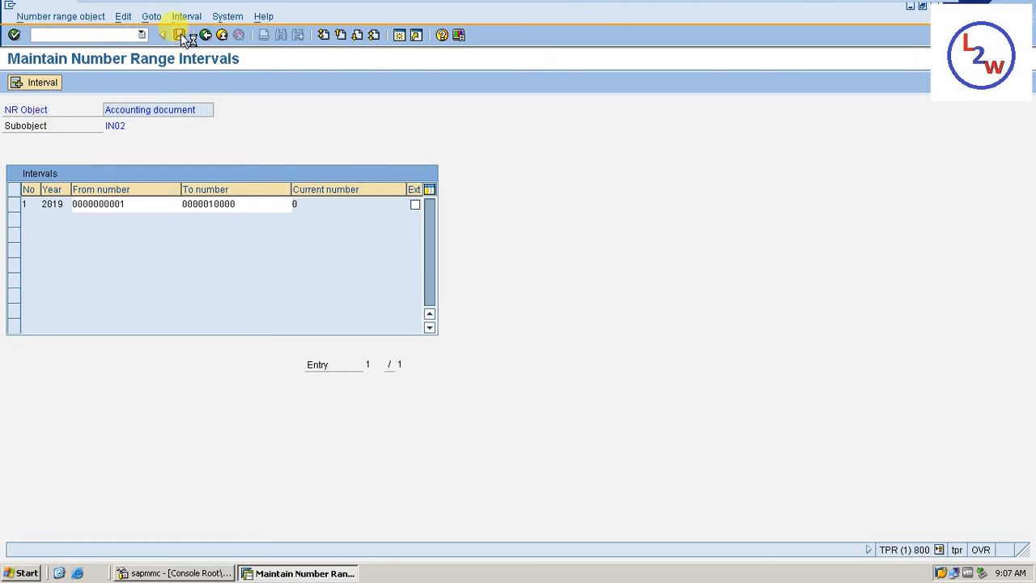
- Save the IN02 interval, acknowledge the transport notice, and go back to SA's details
{"action": "left_click", "coordinate": [179, 34]}
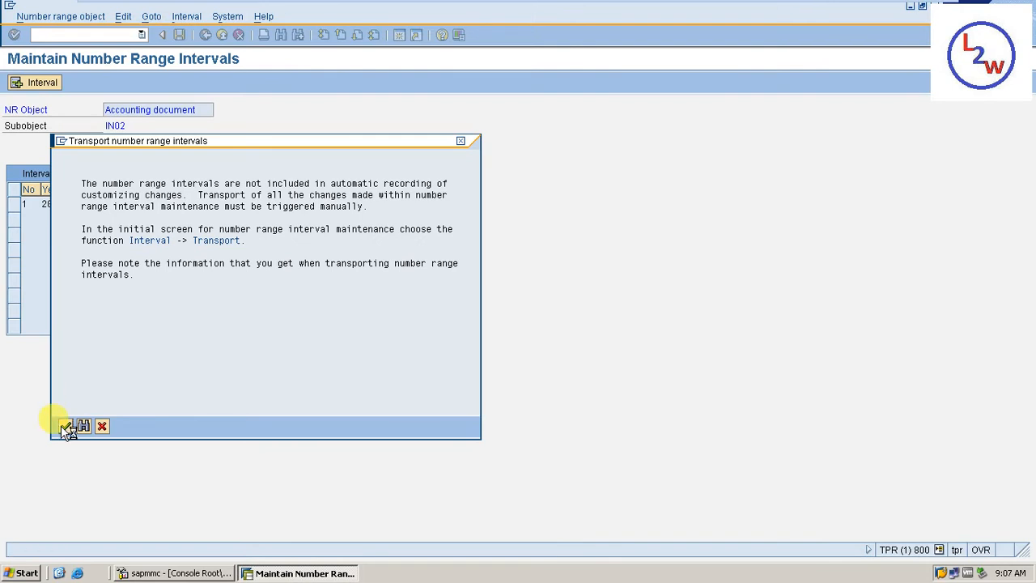
{"action": "left_click", "coordinate": [66, 426]}
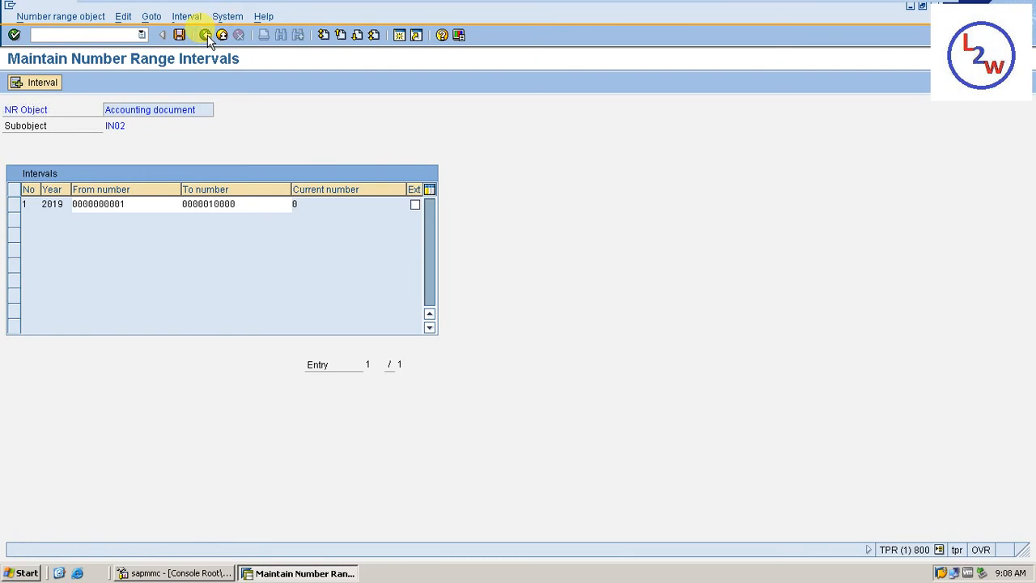
{"action": "left_click", "coordinate": [206, 35]}
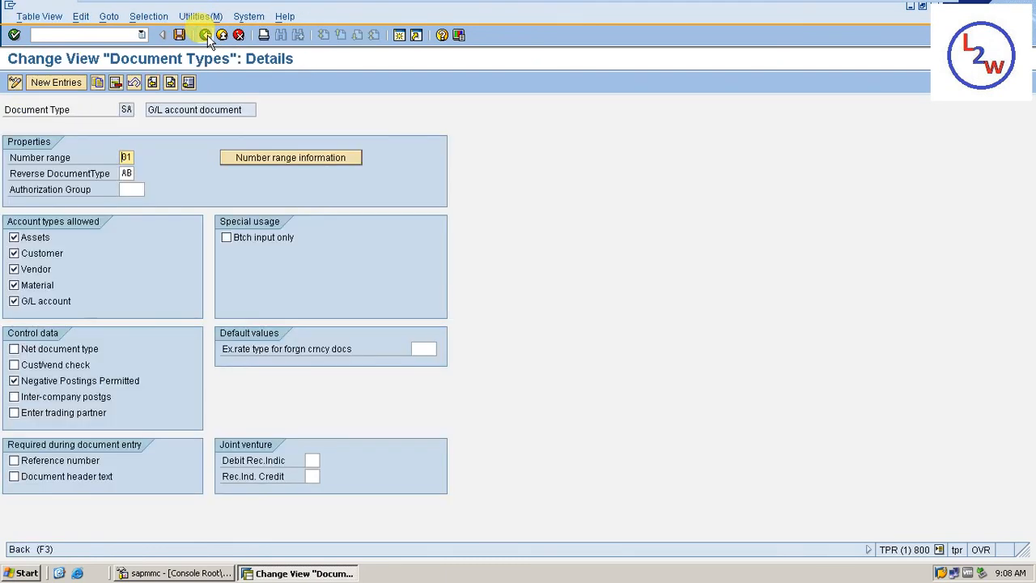
- Copy document type SA as Z1 and save the new entry
{"action": "left_click", "coordinate": [206, 34]}
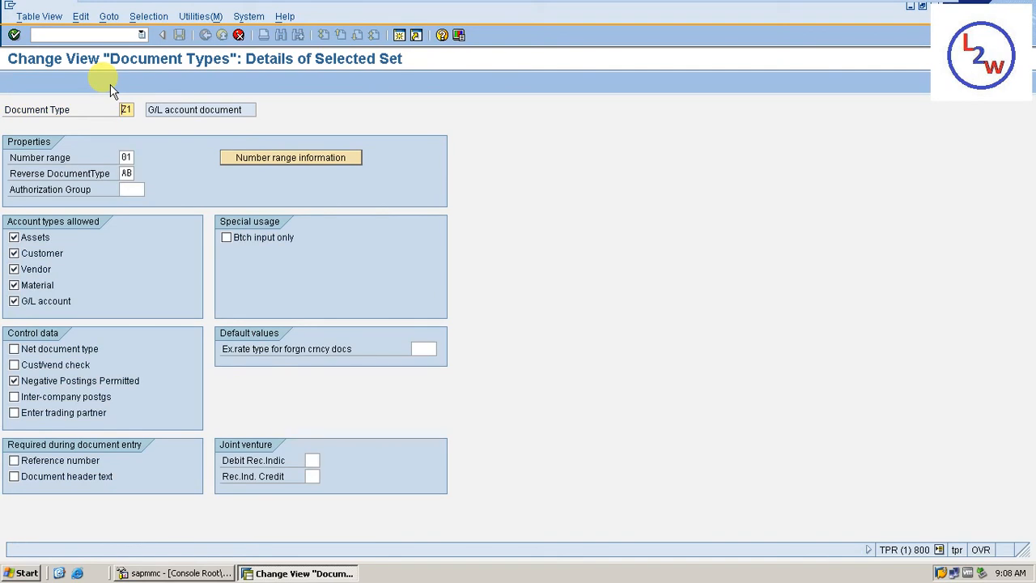
{"action": "left_click", "coordinate": [163, 34]}
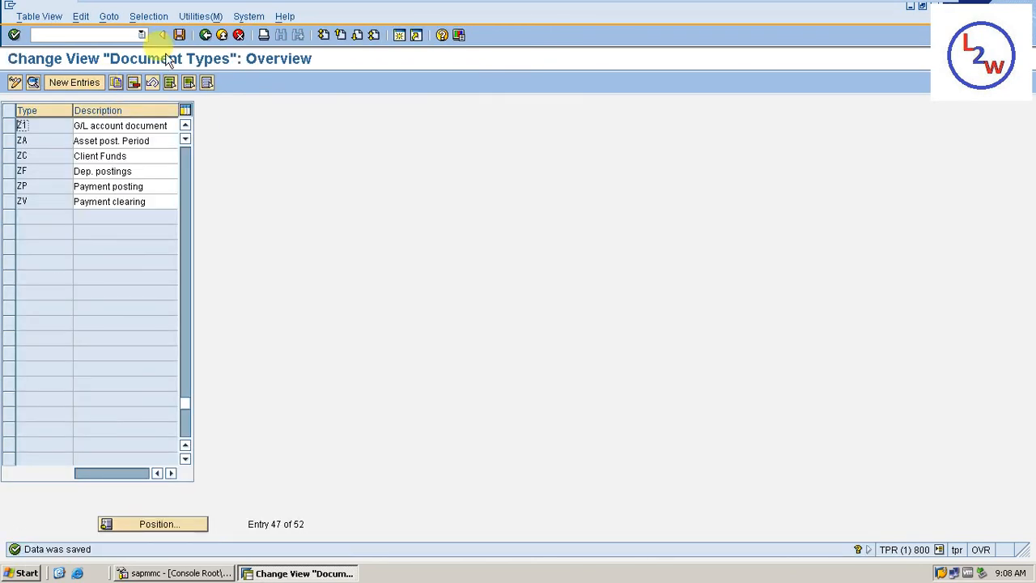
- Return to the IMG, run Document Number Ranges, and reopen IN02's intervals
{"action": "left_click", "coordinate": [162, 35]}
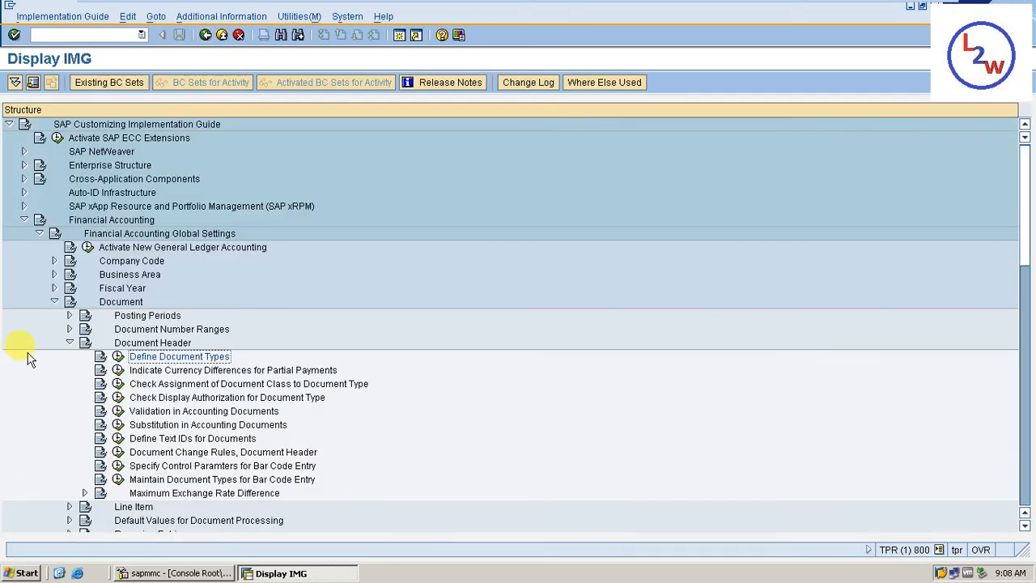
{"action": "left_click", "coordinate": [69, 328]}
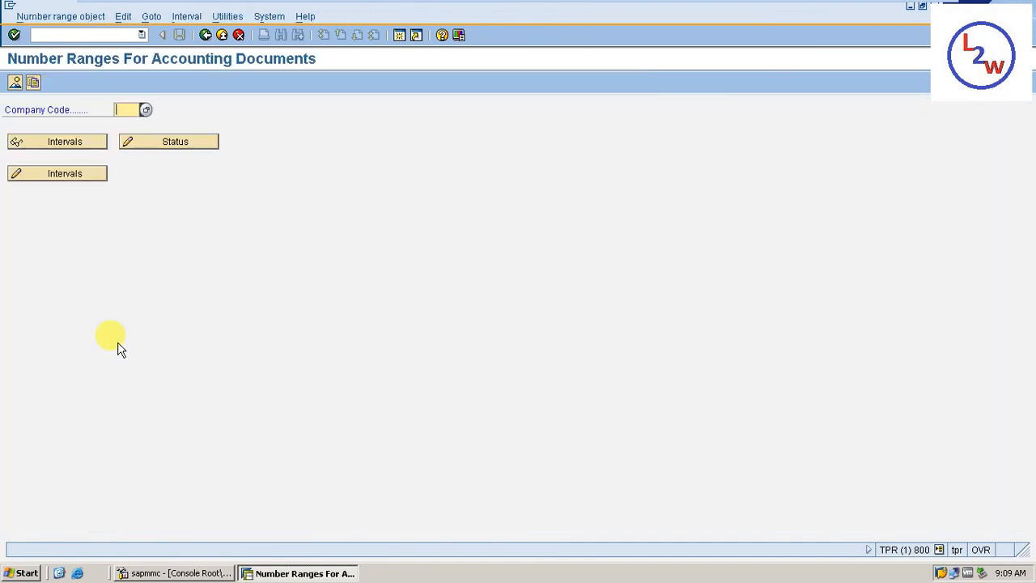
{"action": "type", "text": "IN02"}
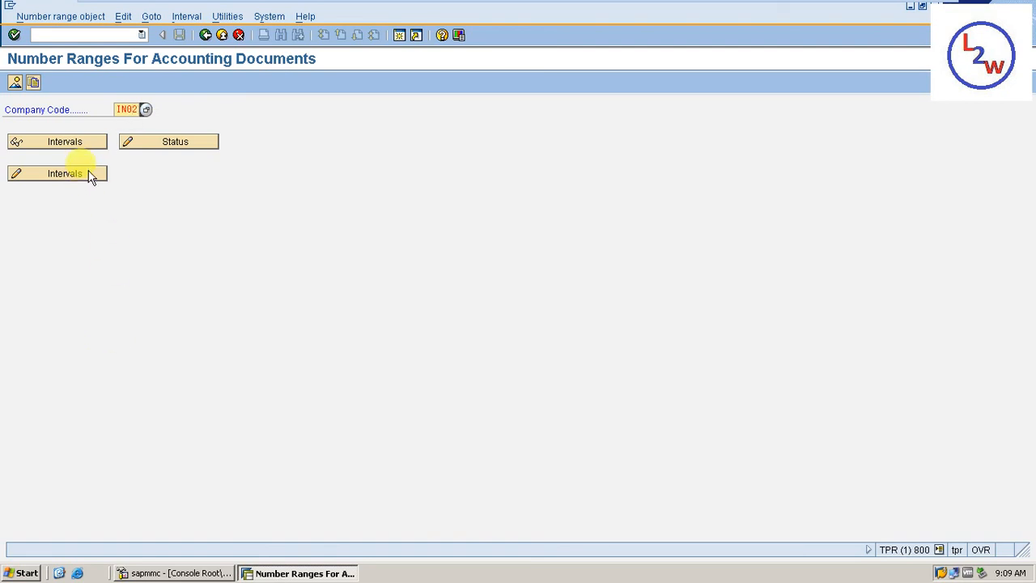
{"action": "left_click", "coordinate": [57, 173]}
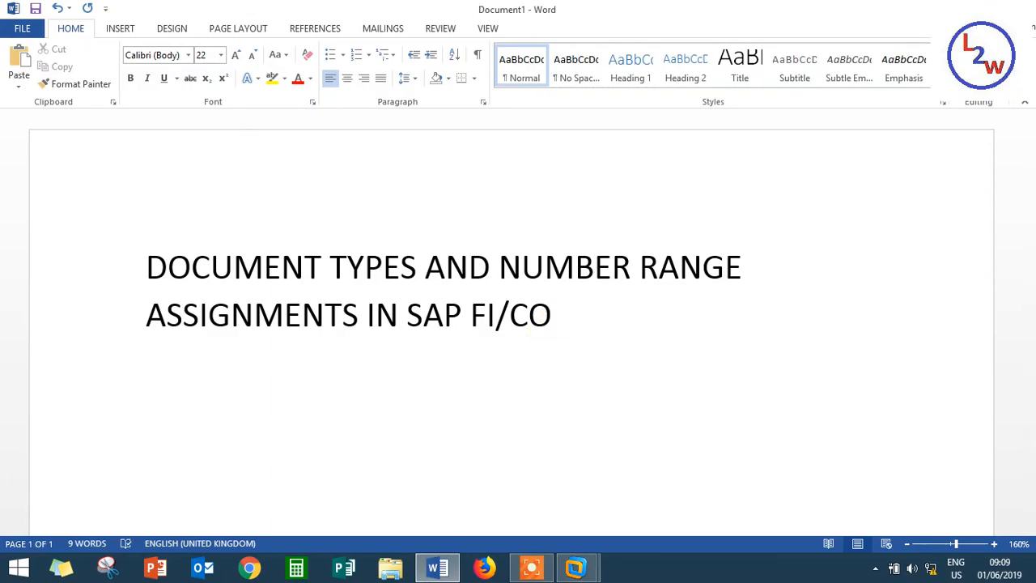
- Type DONE below the title in the Word document
{"action": "type", "text": "DOMN"}
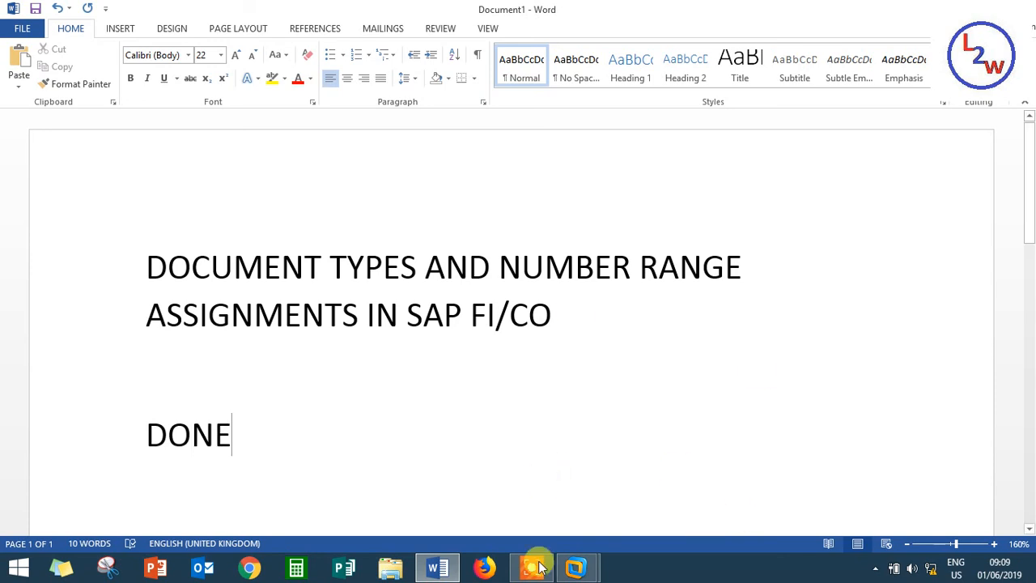
{"action": "left_click", "coordinate": [531, 567]}
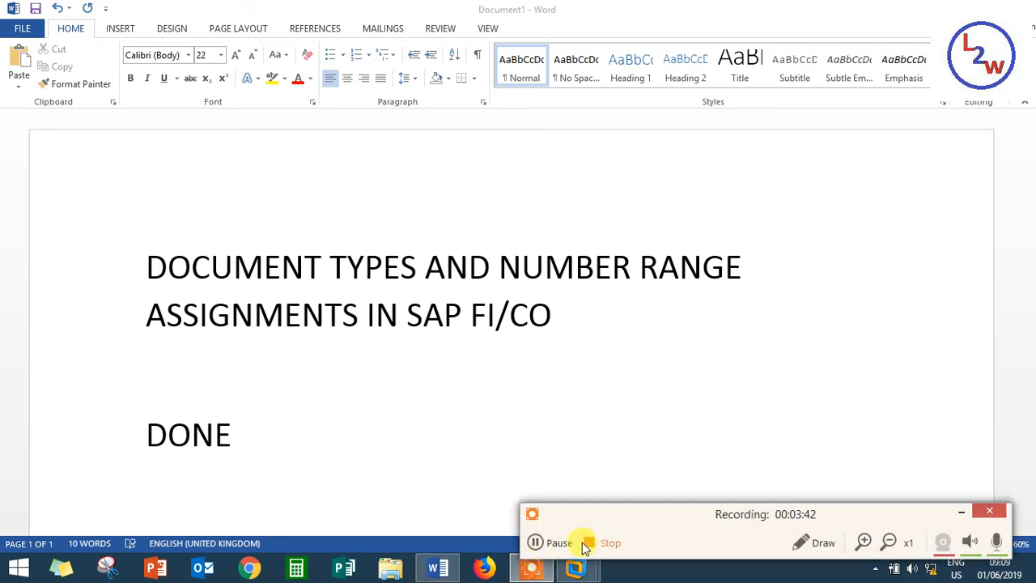